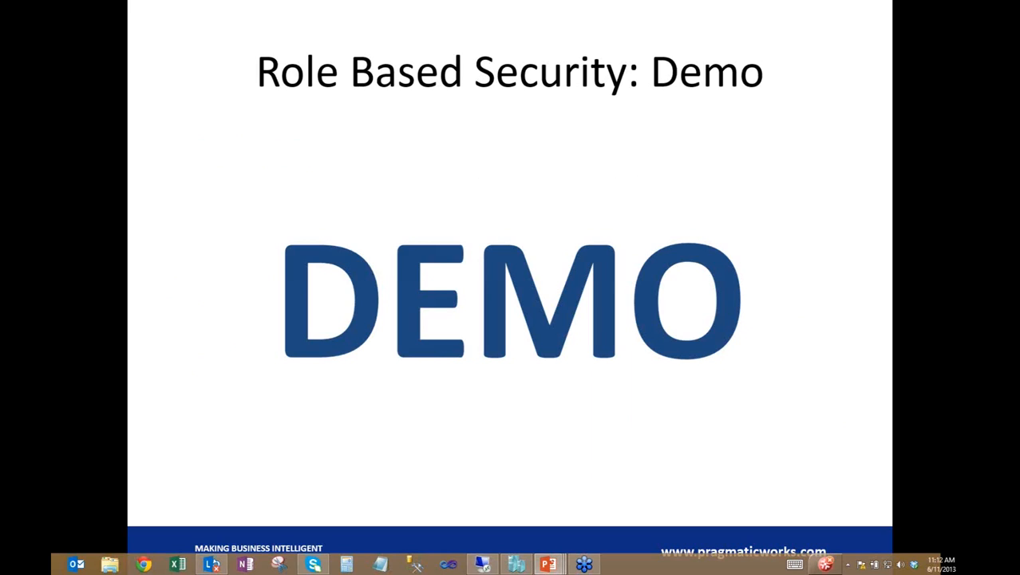
pyautogui.moveTo(143, 6)
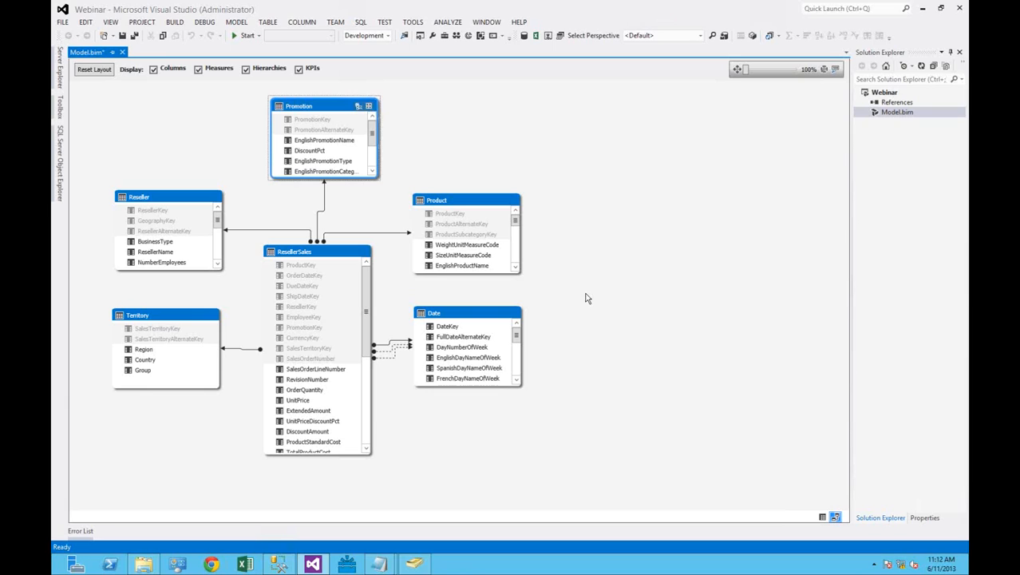
pyautogui.moveTo(570, 305)
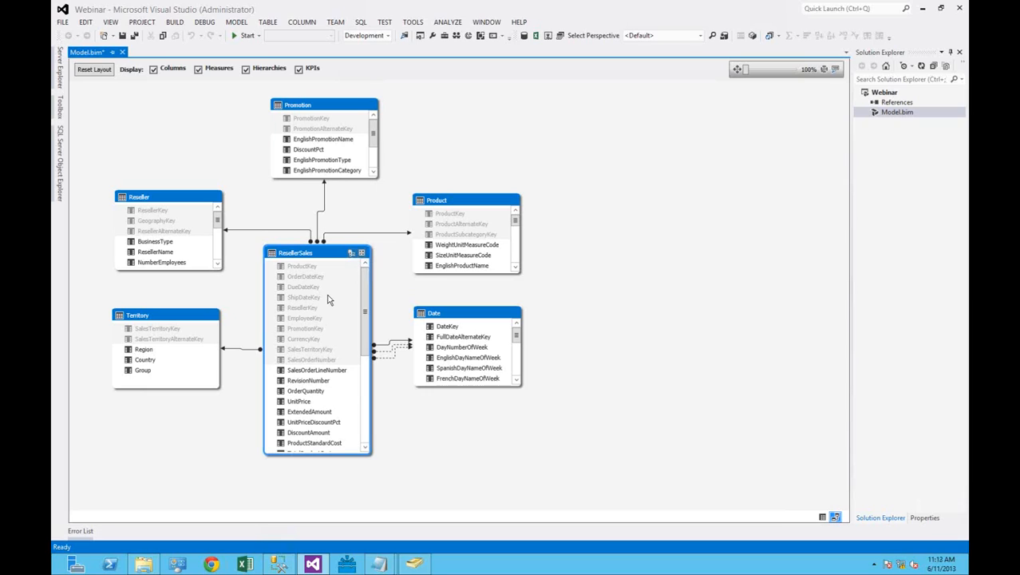
# - Open Role Manager from the Model menu for the Webinar tabular project
pyautogui.click(312, 105)
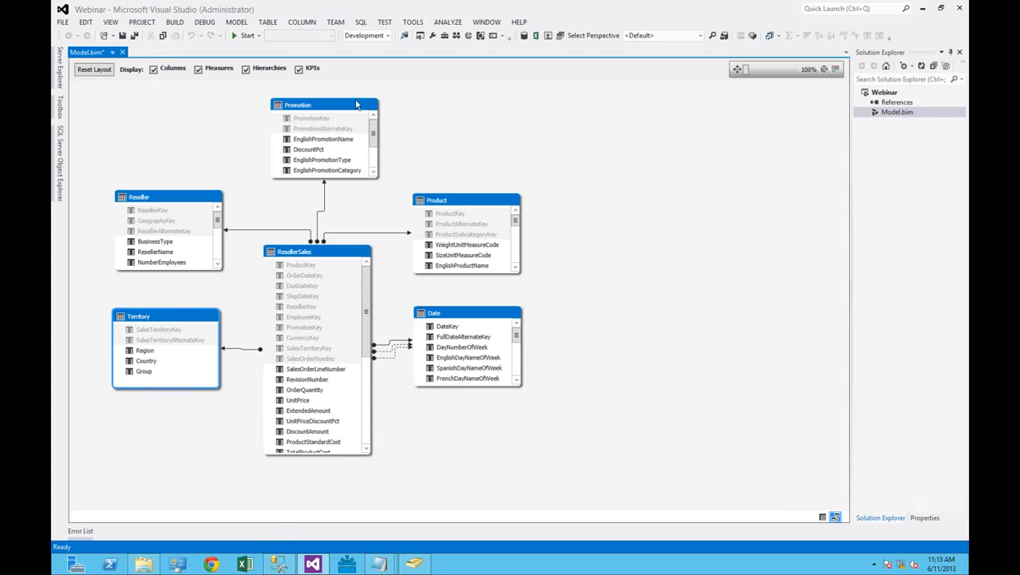
pyautogui.moveTo(249, 128)
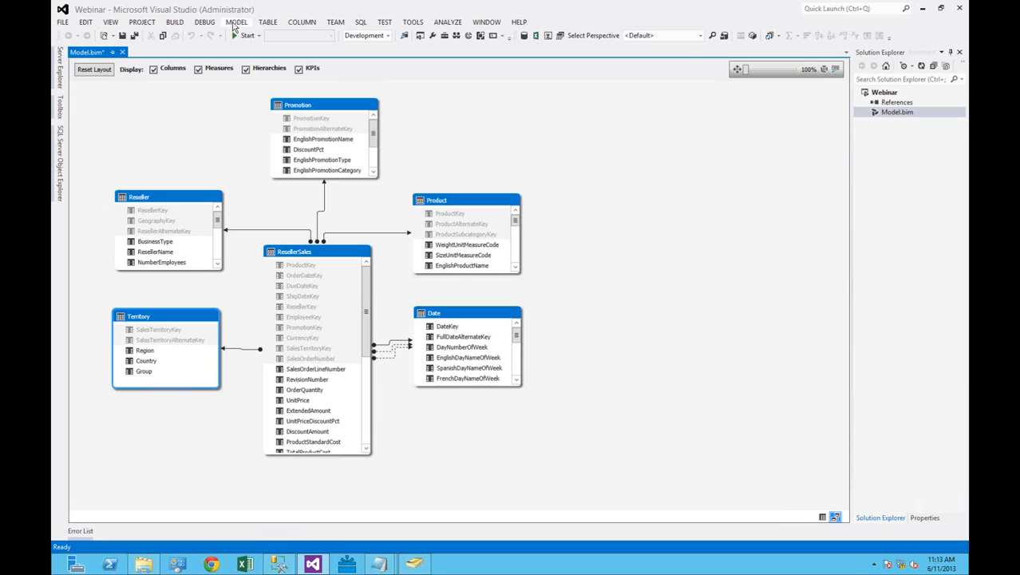
pyautogui.click(236, 21)
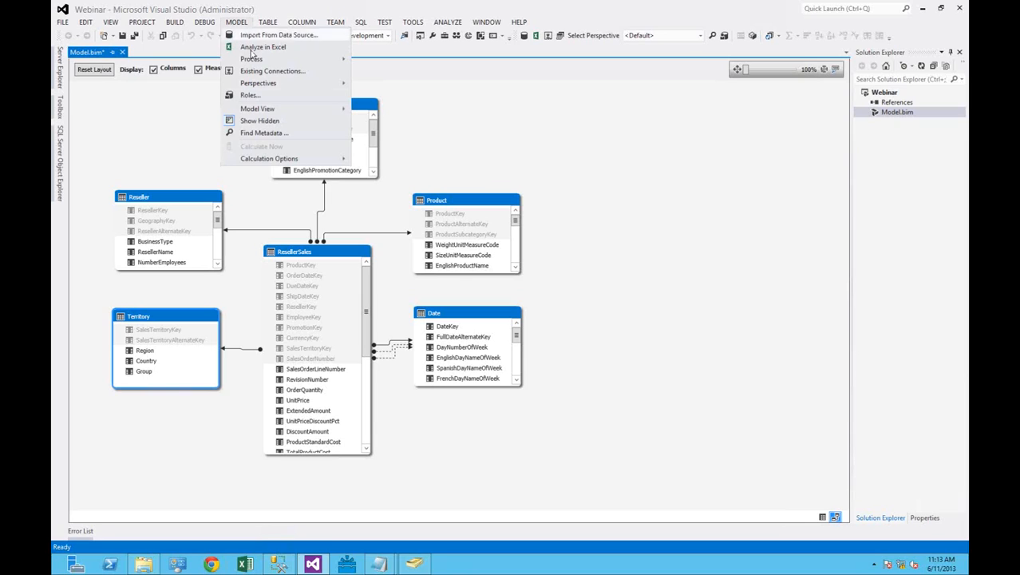
pyautogui.click(250, 95)
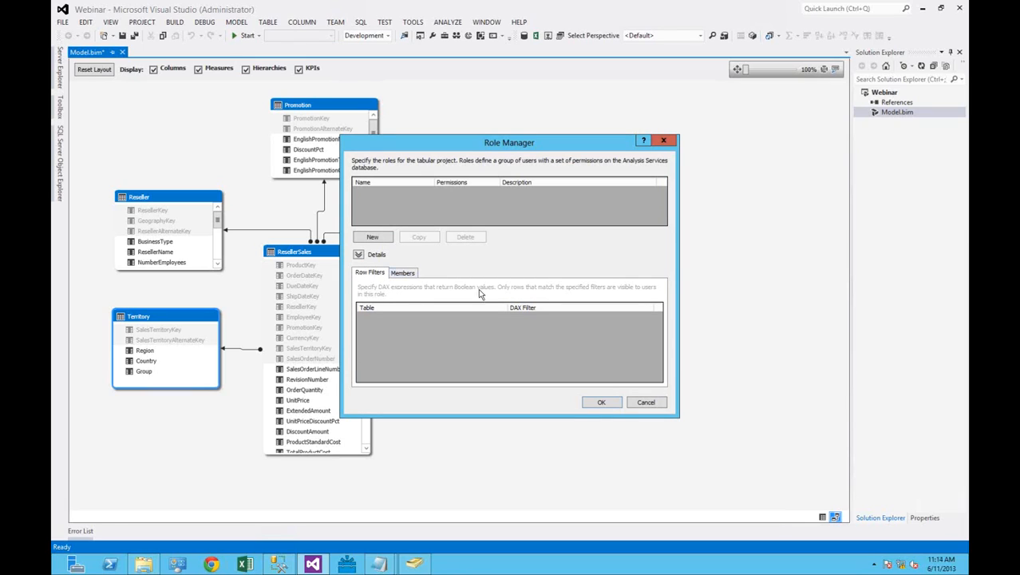
pyautogui.moveTo(430, 255)
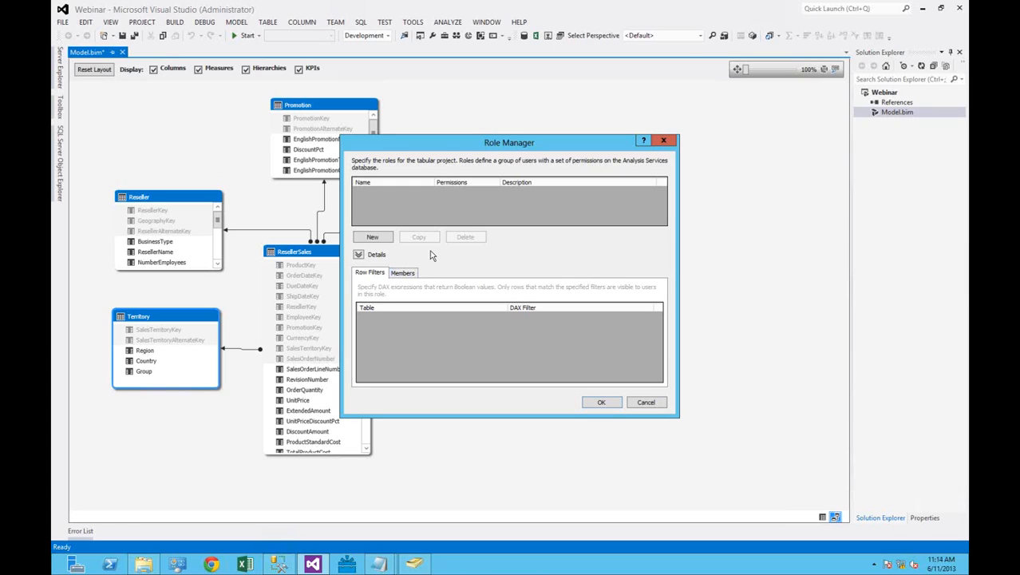
pyautogui.moveTo(447, 415)
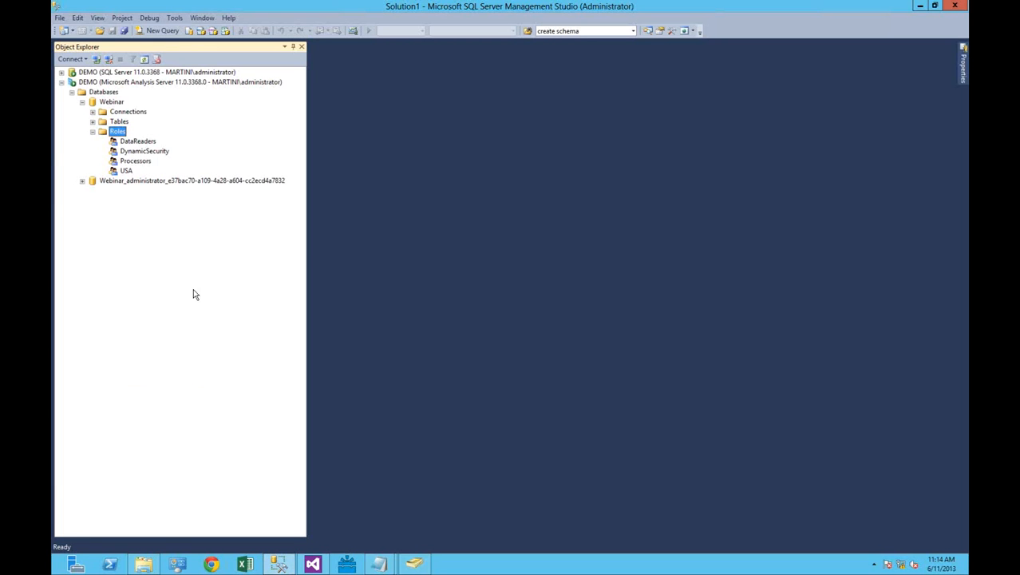
pyautogui.moveTo(138, 251)
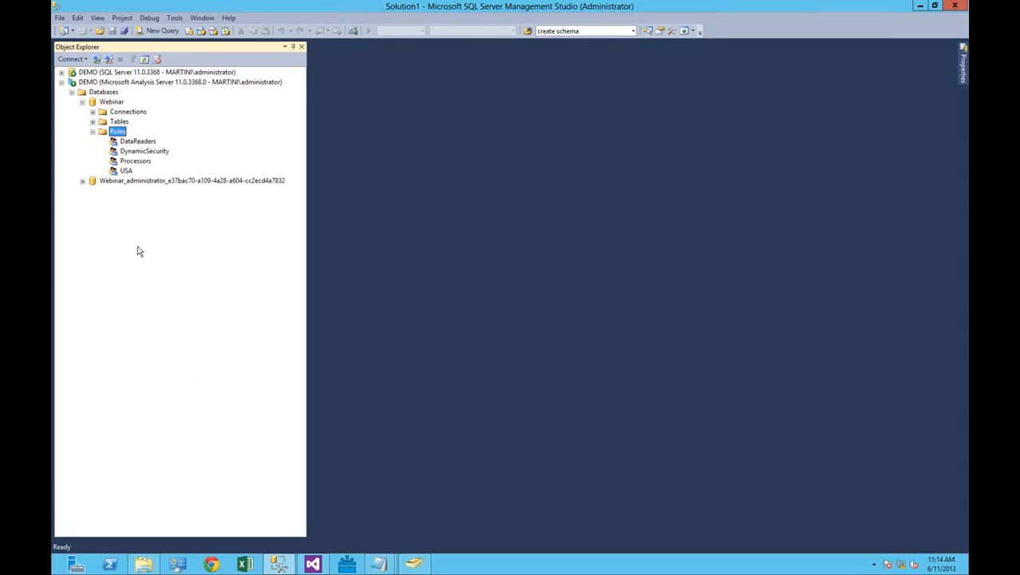
# - Disconnect all servers, connect to Analysis Services server DEMO, and select the Webinar database
pyautogui.click(71, 92)
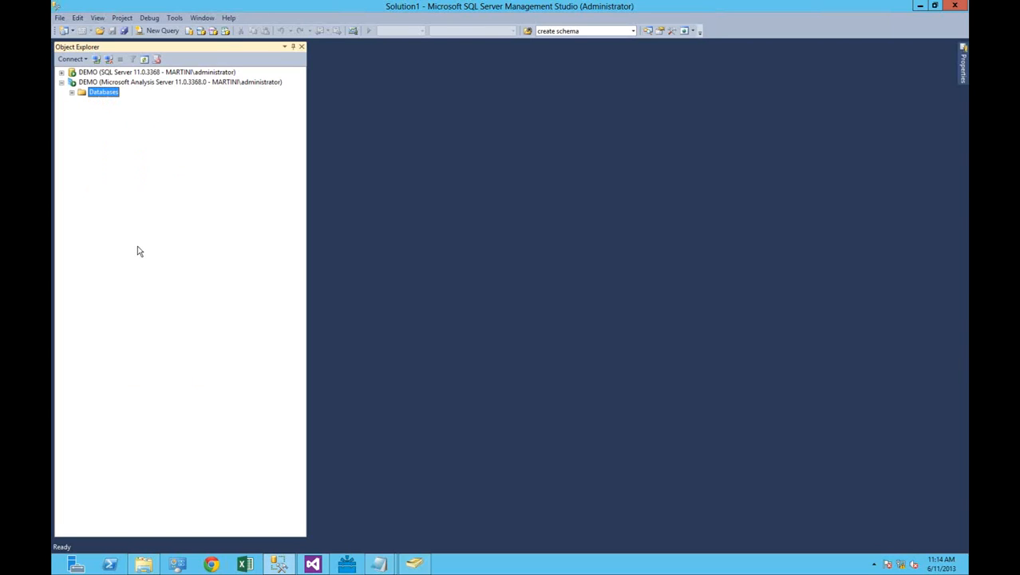
pyautogui.moveTo(136, 90)
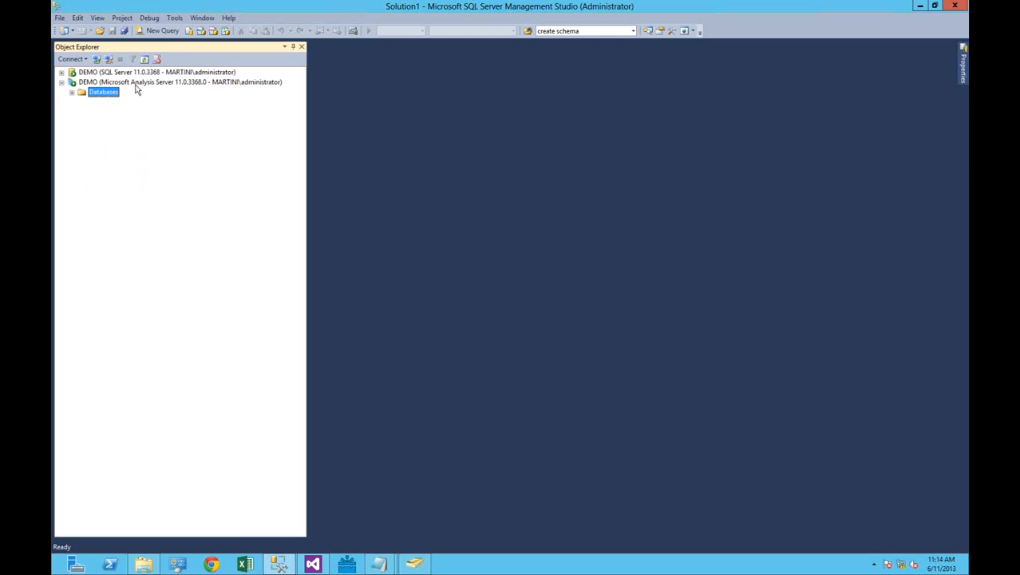
pyautogui.click(179, 82)
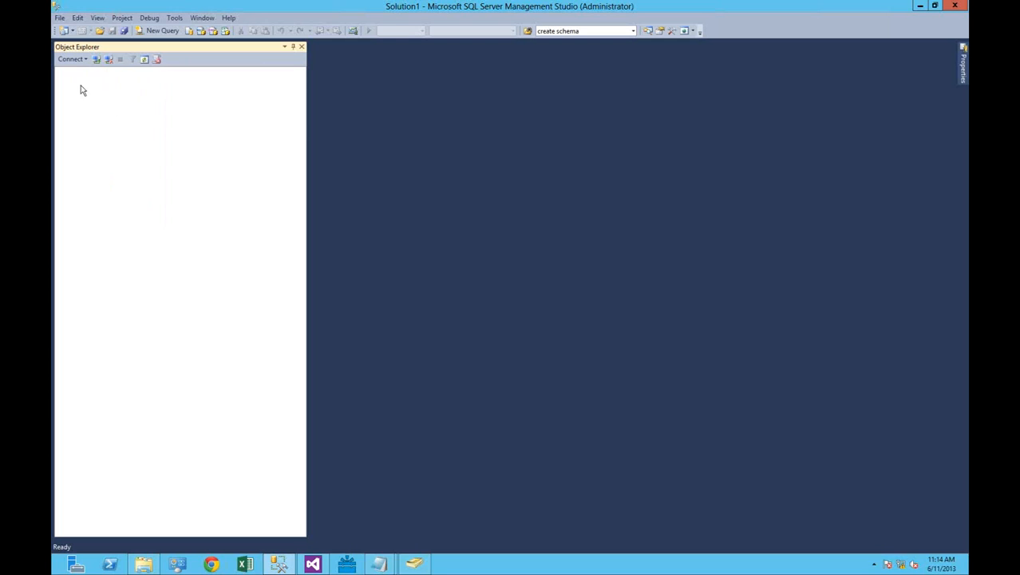
pyautogui.click(72, 58)
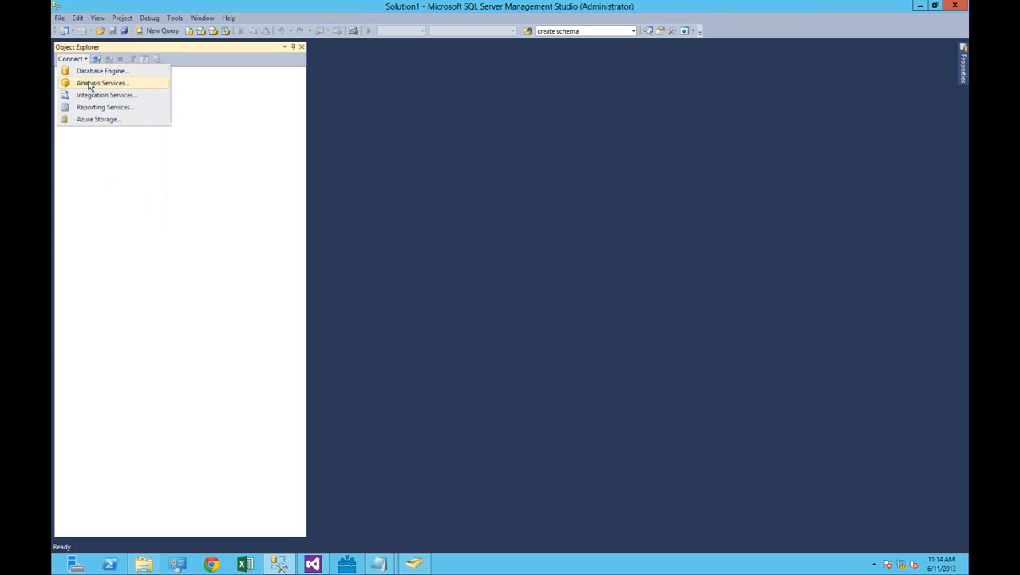
pyautogui.click(101, 83)
pyautogui.write('DEMO')
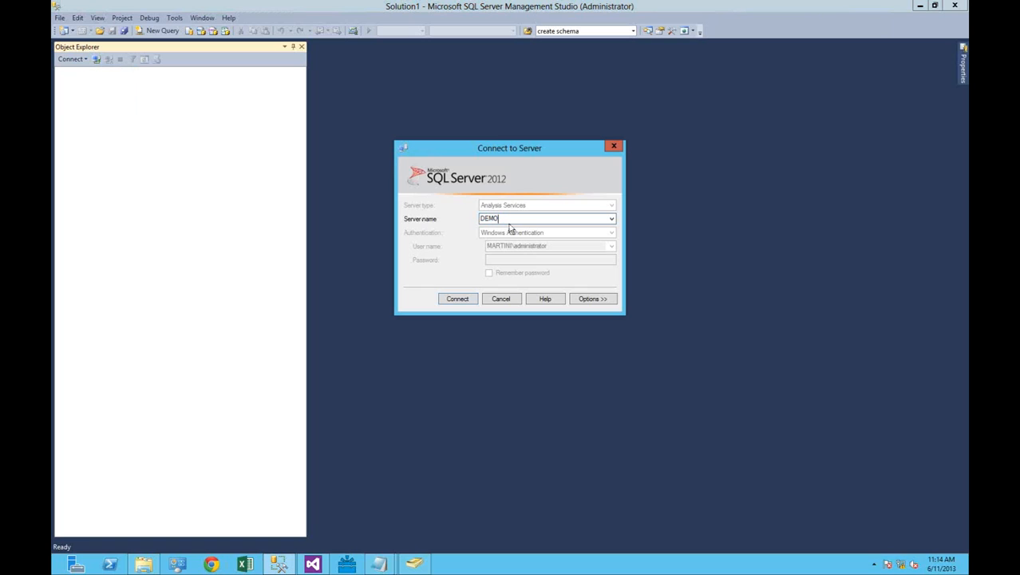
pyautogui.click(458, 298)
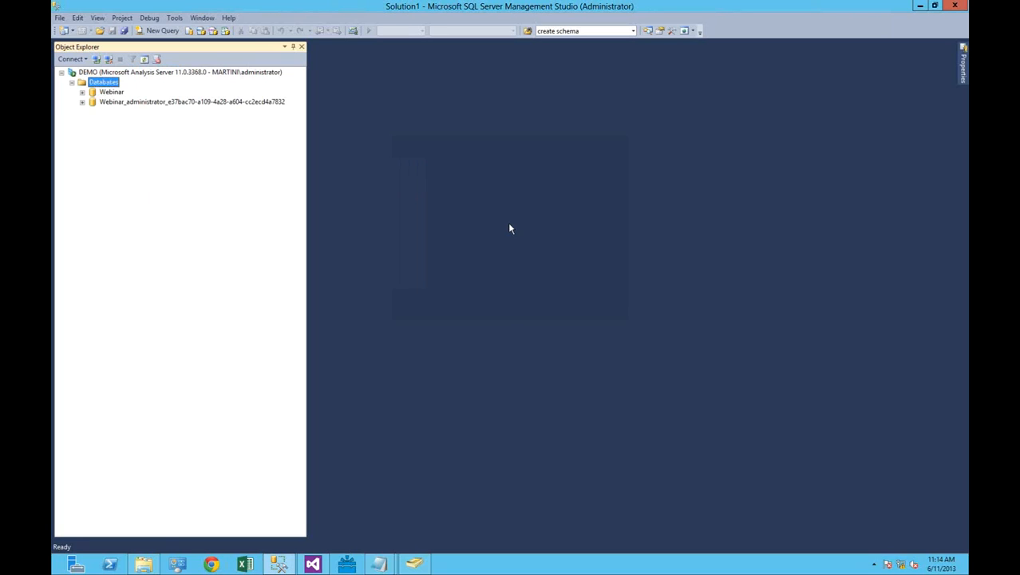
pyautogui.click(112, 91)
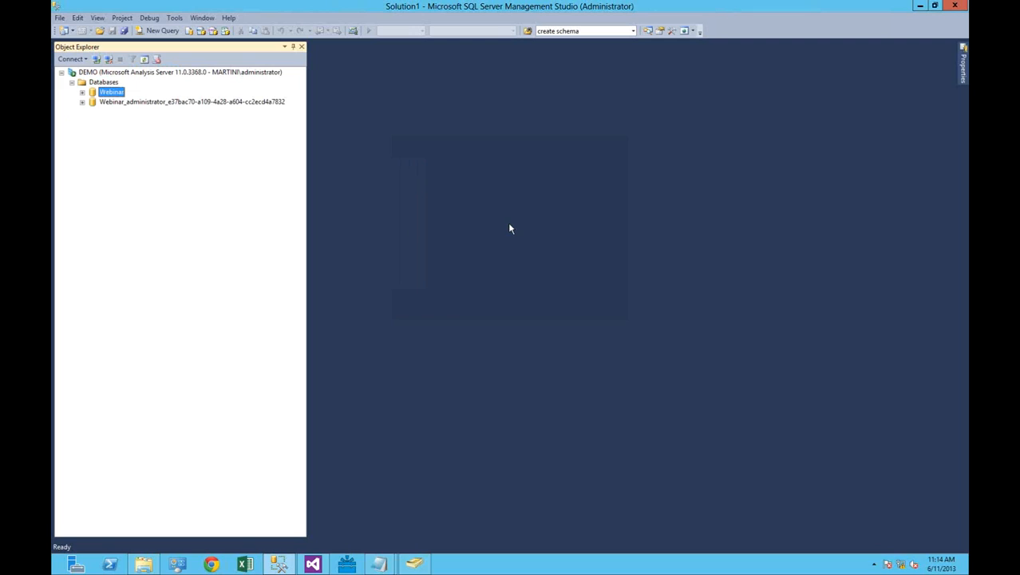
# - Review the DEMO server's two administrators on its Security properties page, then cancel
pyautogui.click(181, 72)
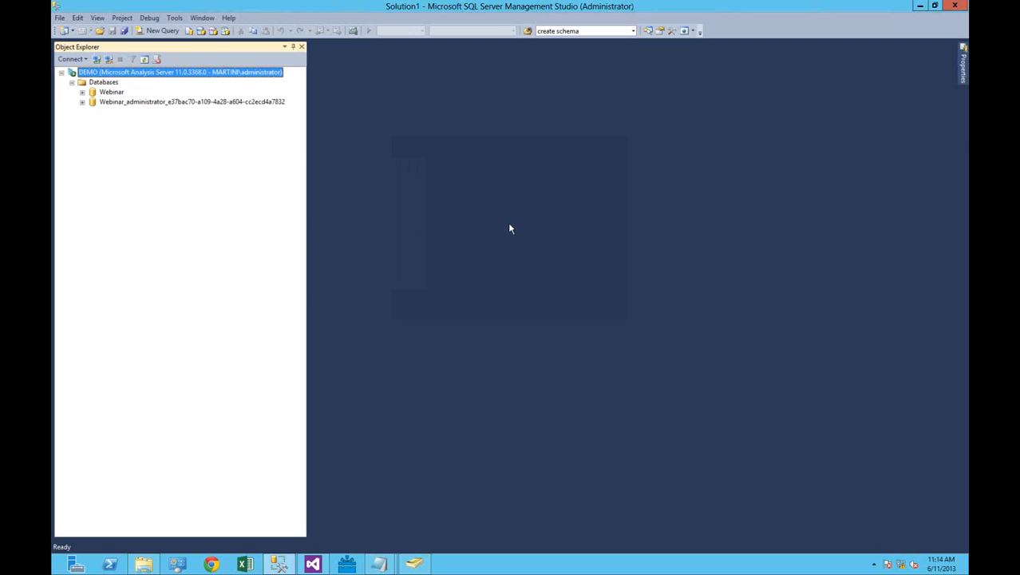
pyautogui.moveTo(146, 91)
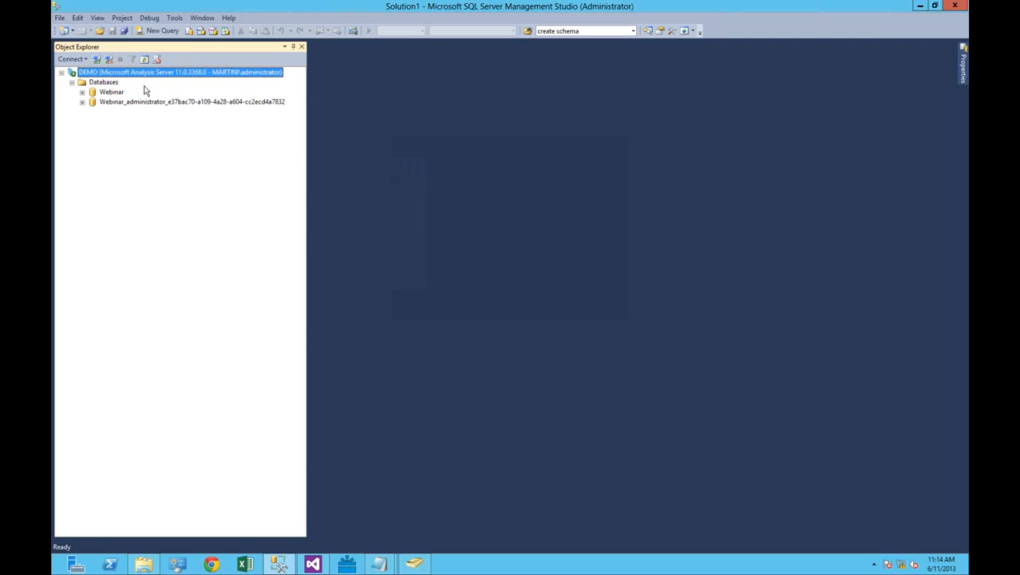
pyautogui.rightClick(175, 71)
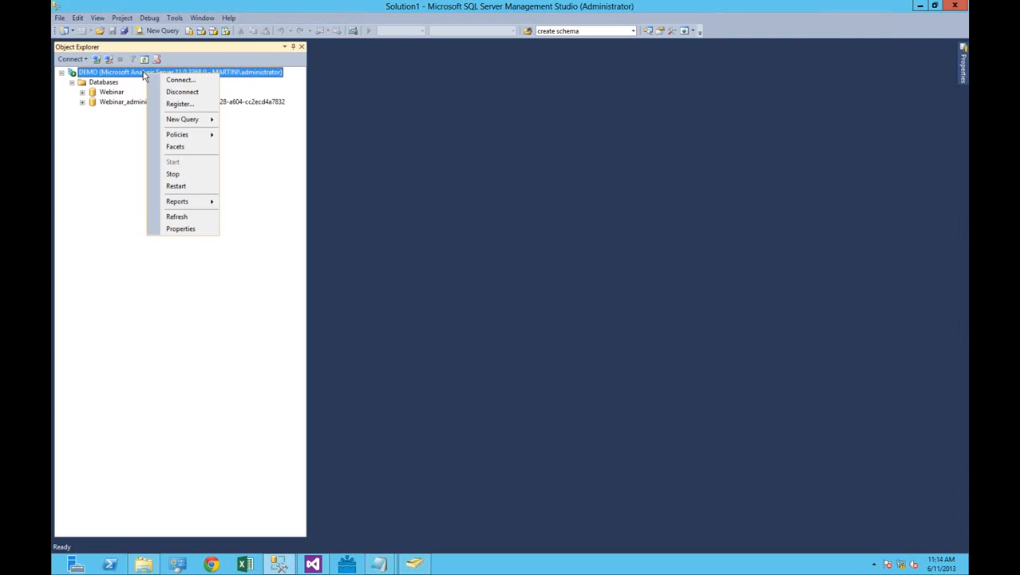
pyautogui.moveTo(180, 229)
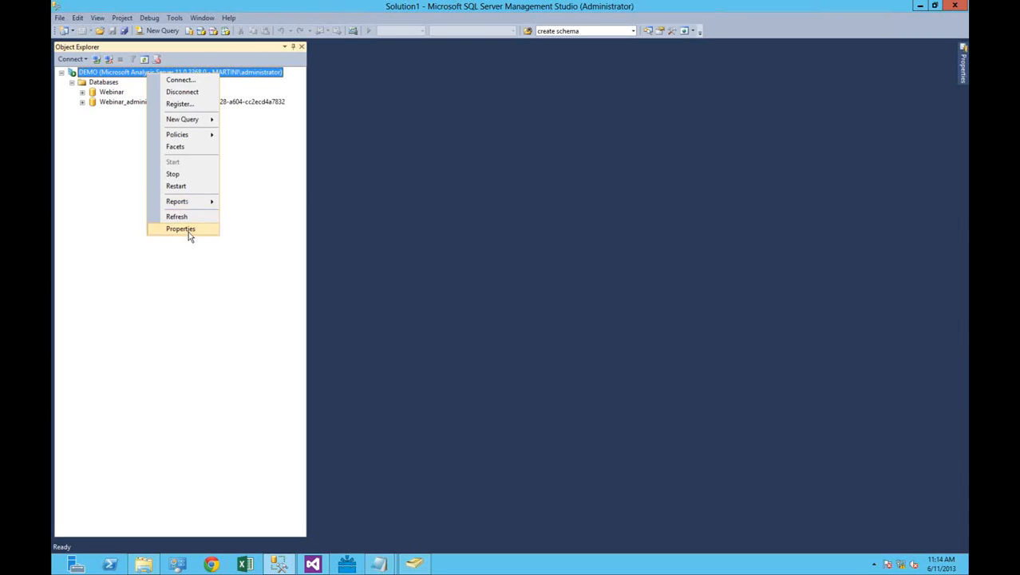
pyautogui.click(181, 229)
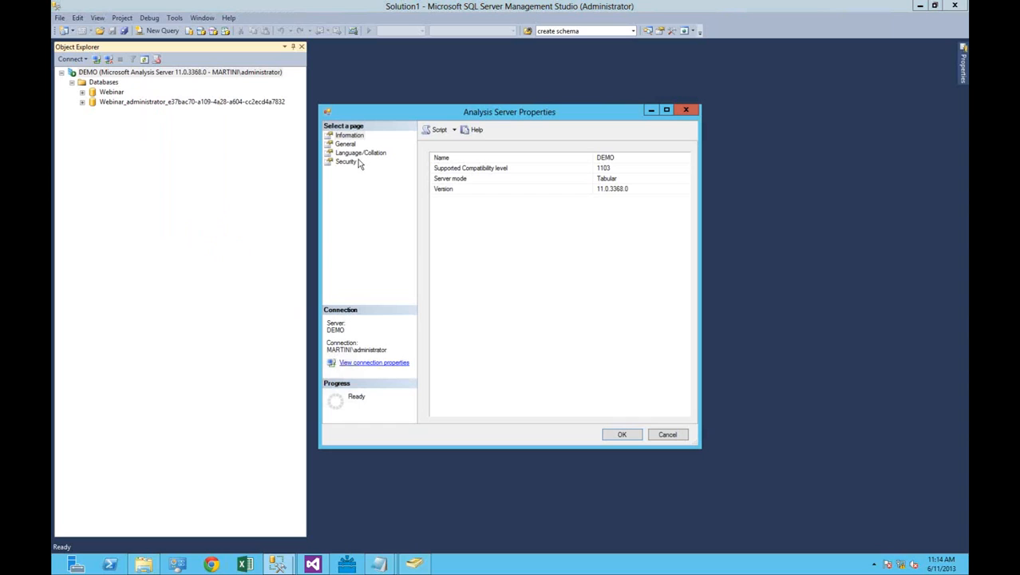
pyautogui.click(346, 160)
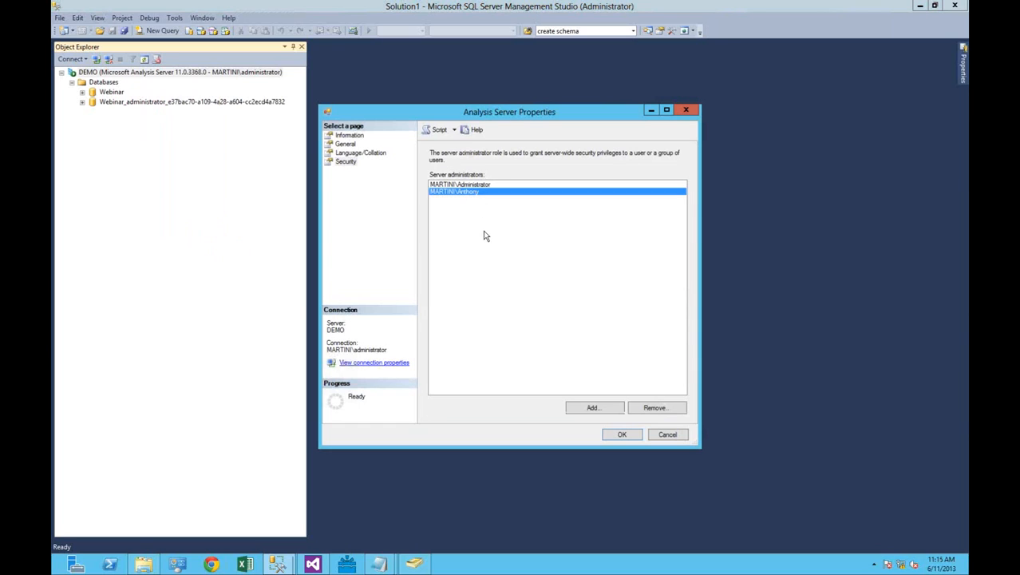
pyautogui.moveTo(459, 192)
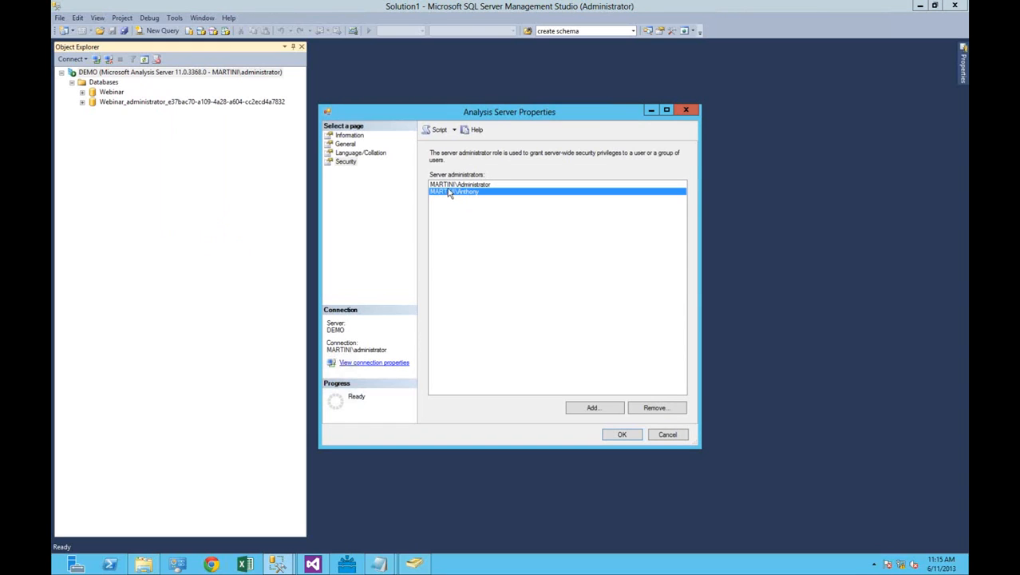
pyautogui.click(460, 184)
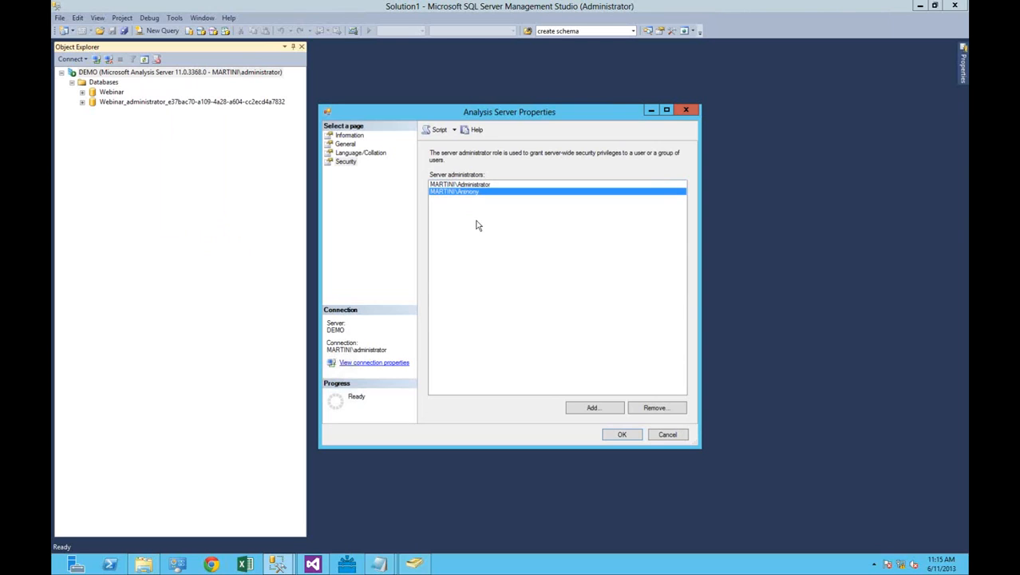
pyautogui.moveTo(481, 245)
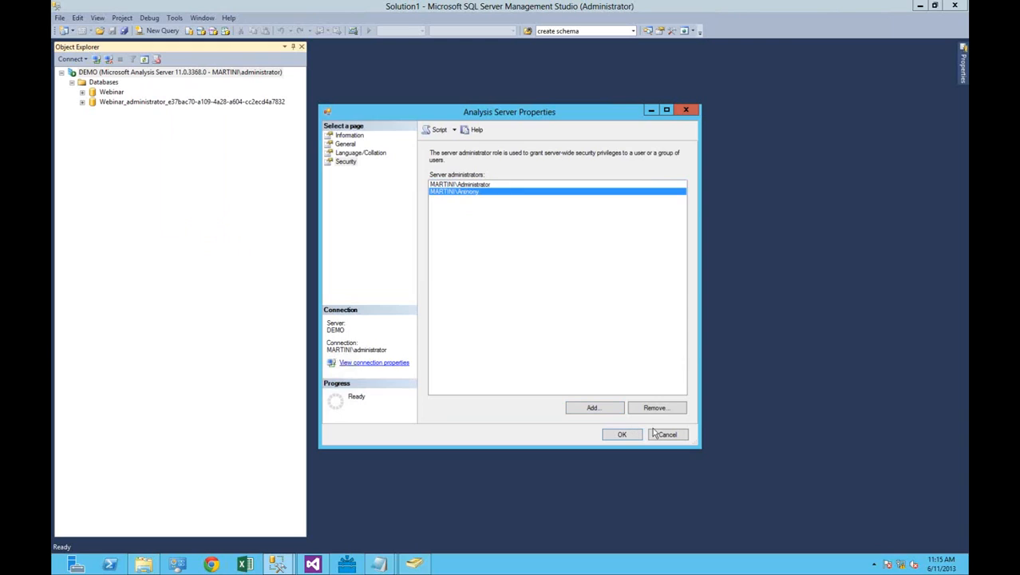
pyautogui.click(665, 434)
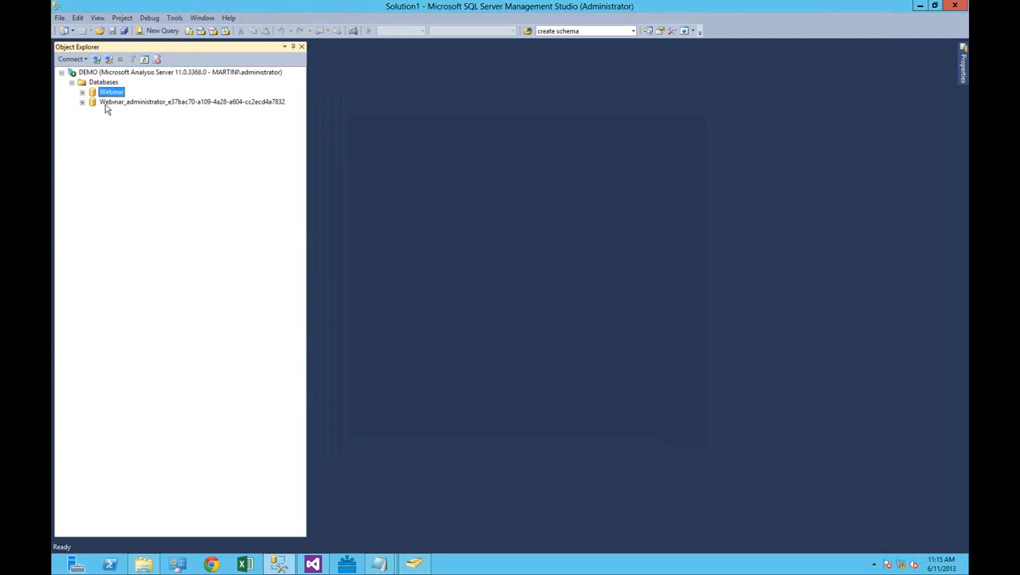
pyautogui.moveTo(107, 110)
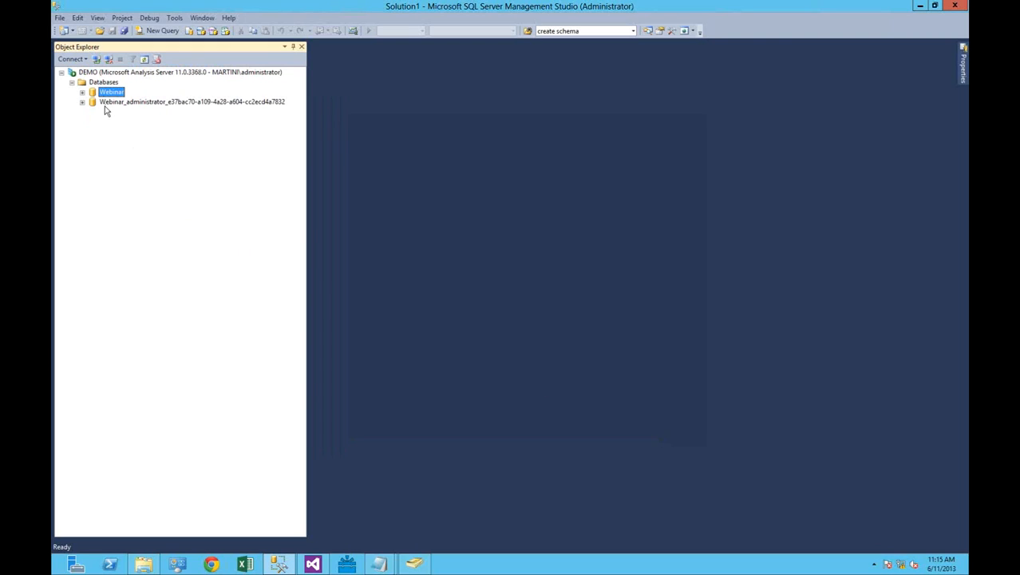
# - Expand the Webinar database and open Create Role from its Roles folder
pyautogui.click(82, 91)
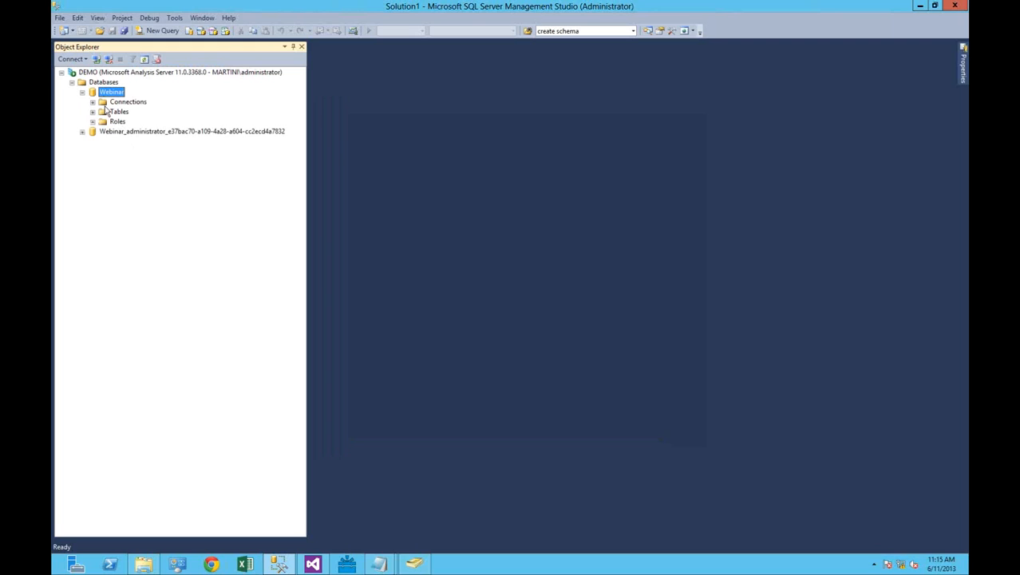
pyautogui.click(117, 121)
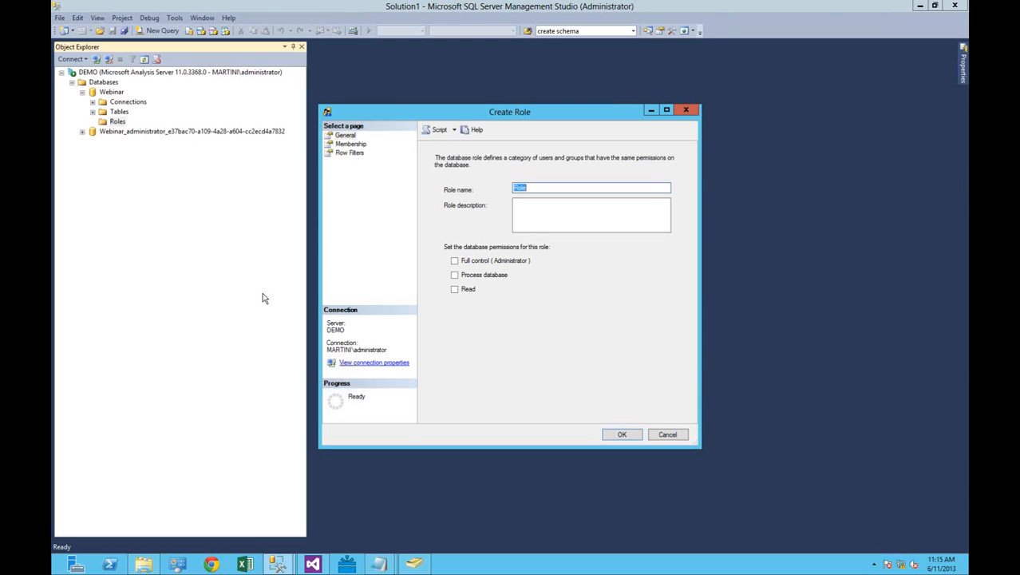
pyautogui.moveTo(622, 434)
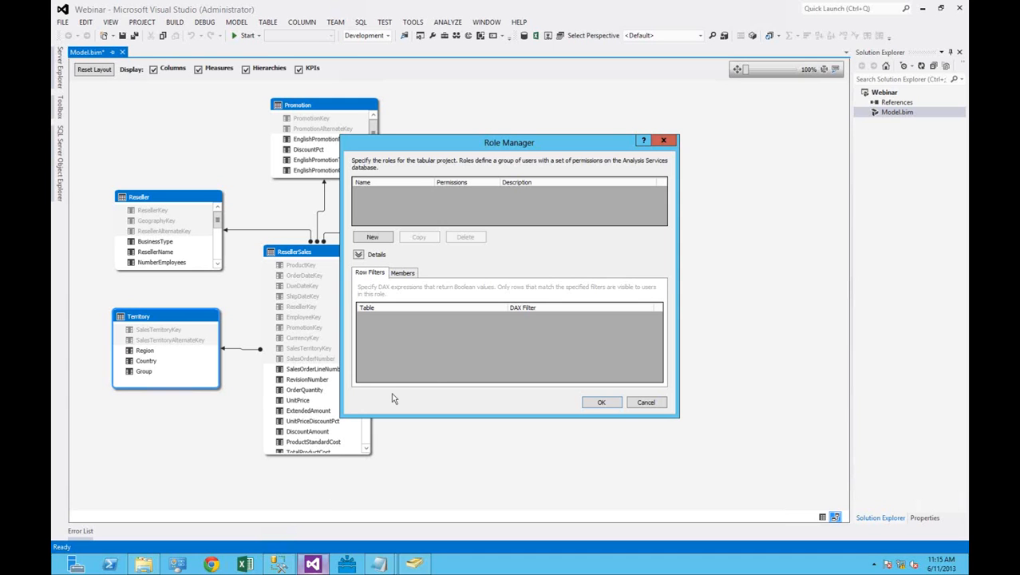
pyautogui.moveTo(470, 363)
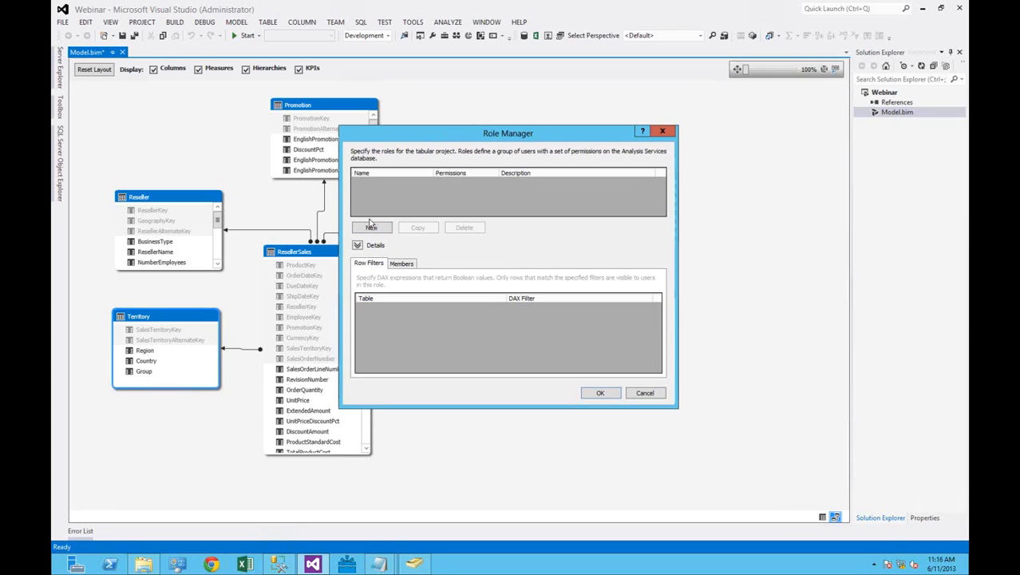
# - Create a new role named DataReaders and set its permission to Read
pyautogui.click(370, 227)
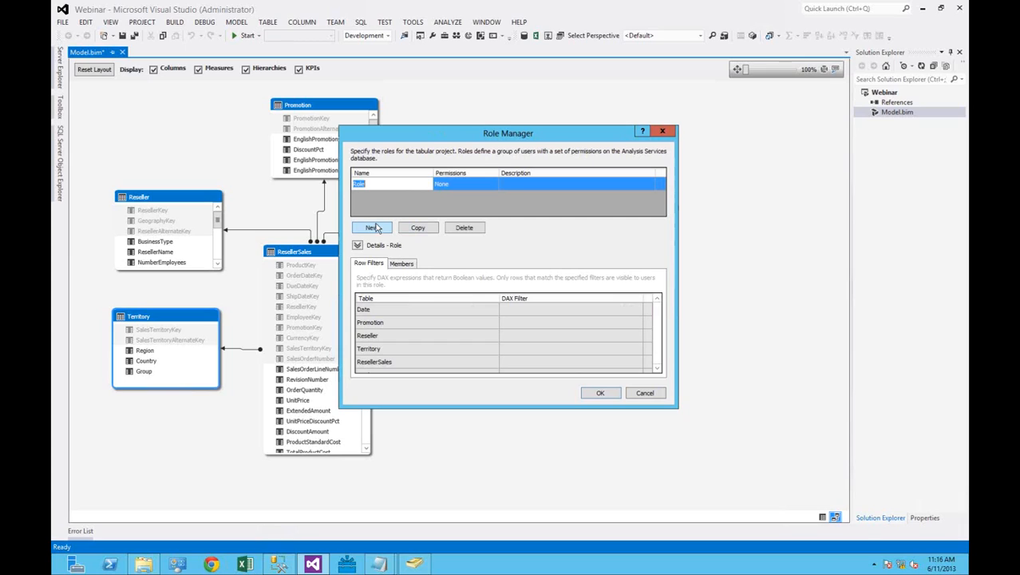
pyautogui.write('Data')
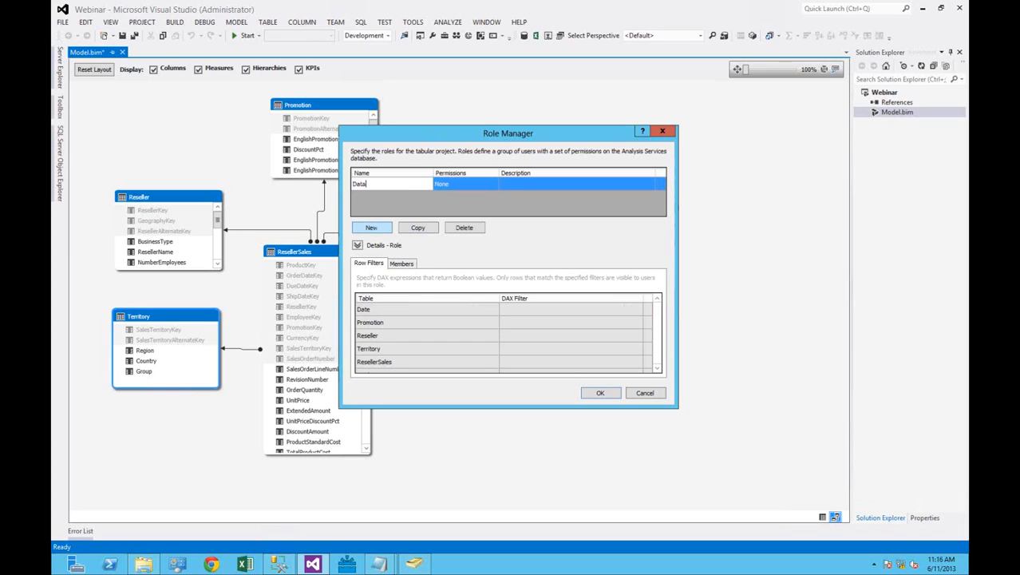
pyautogui.write('Readers')
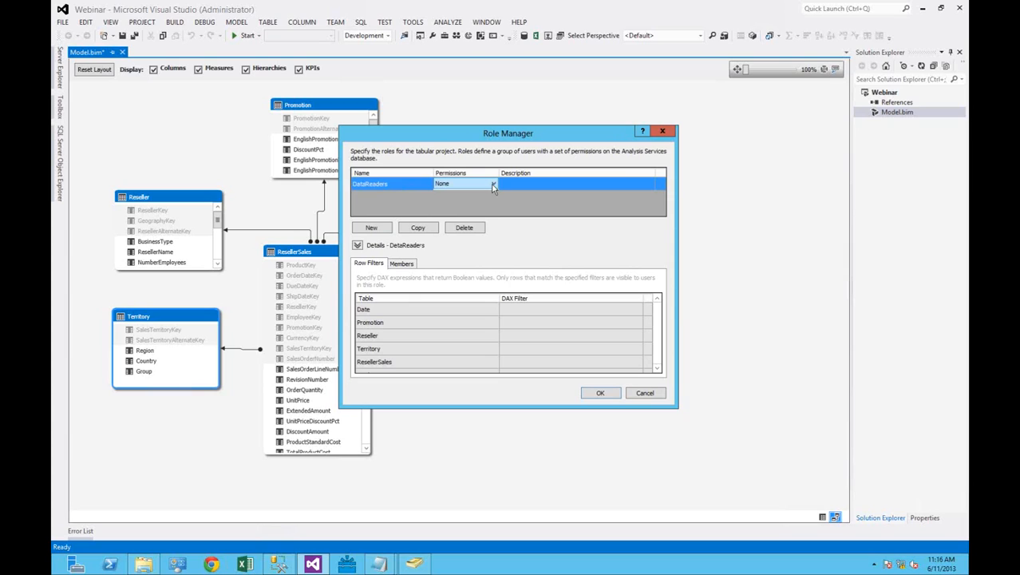
pyautogui.click(493, 184)
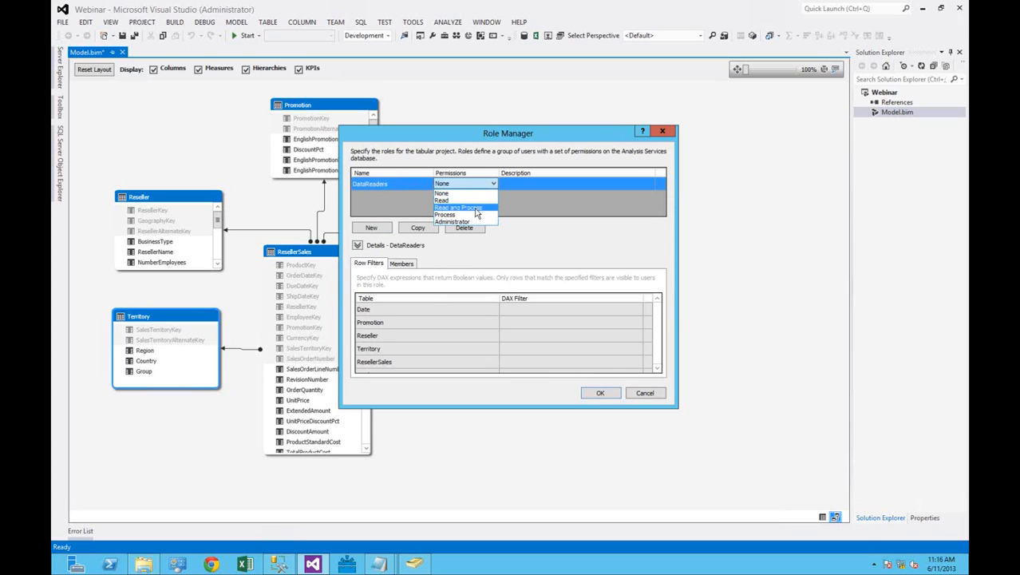
pyautogui.moveTo(471, 222)
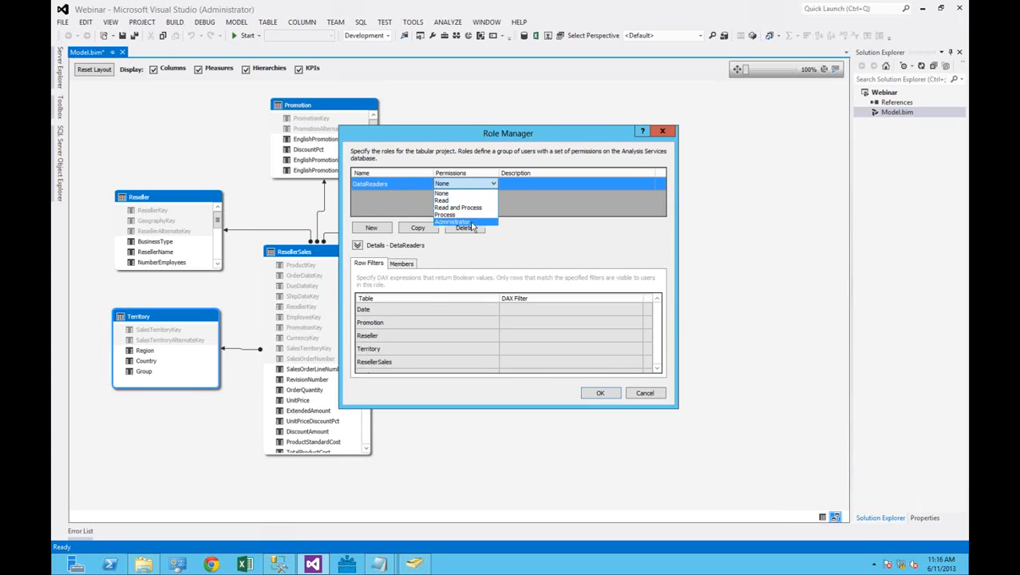
pyautogui.moveTo(463, 200)
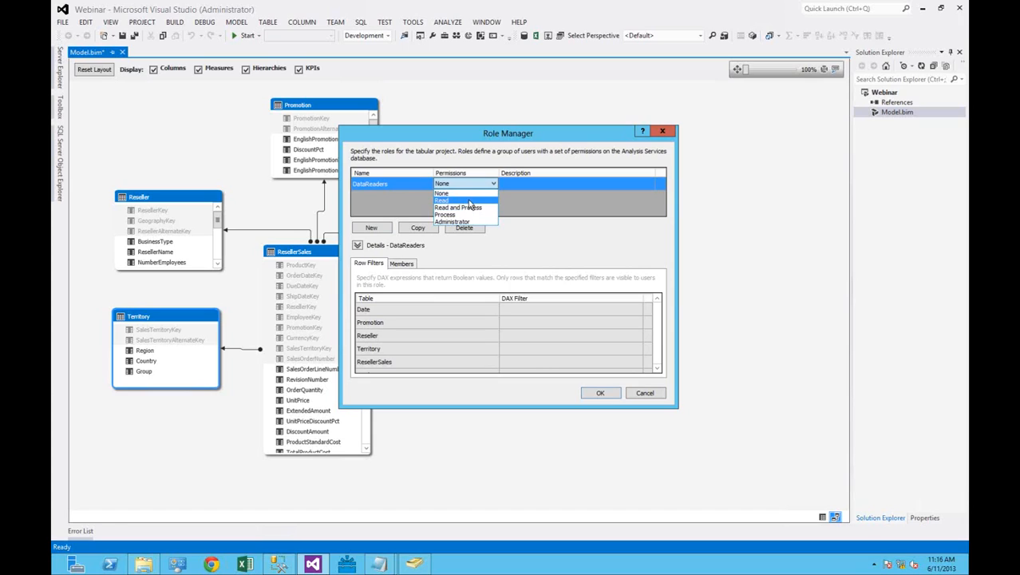
pyautogui.click(442, 200)
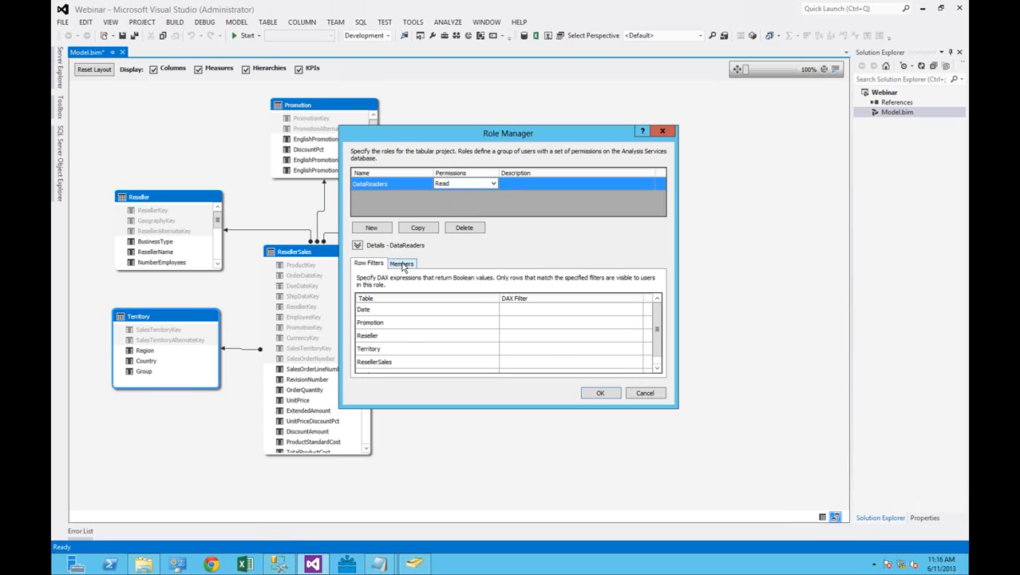
# - Show the DataReaders Members tab and open the Select User or Group dialog
pyautogui.click(401, 263)
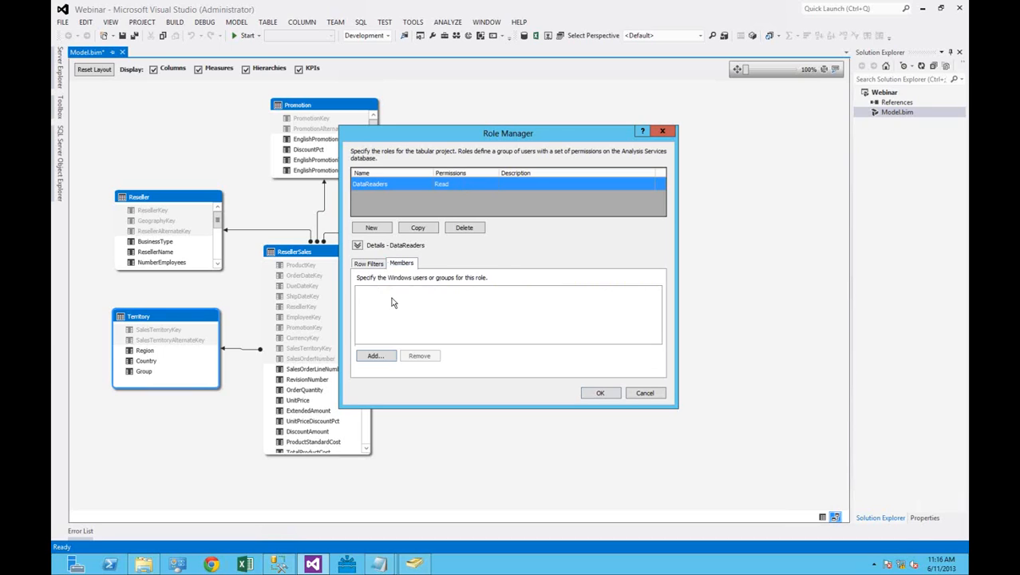
pyautogui.moveTo(391, 305)
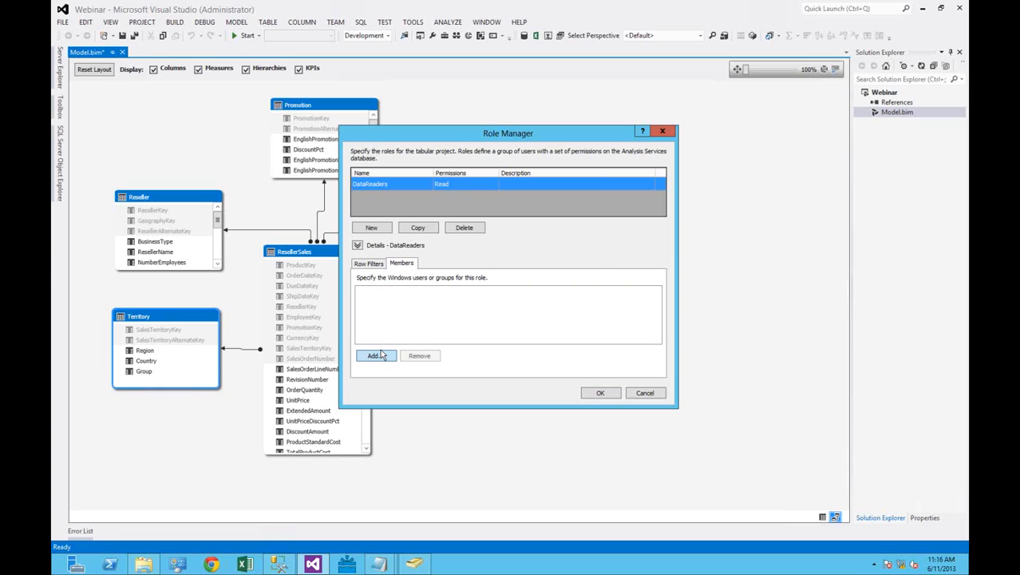
pyautogui.click(374, 355)
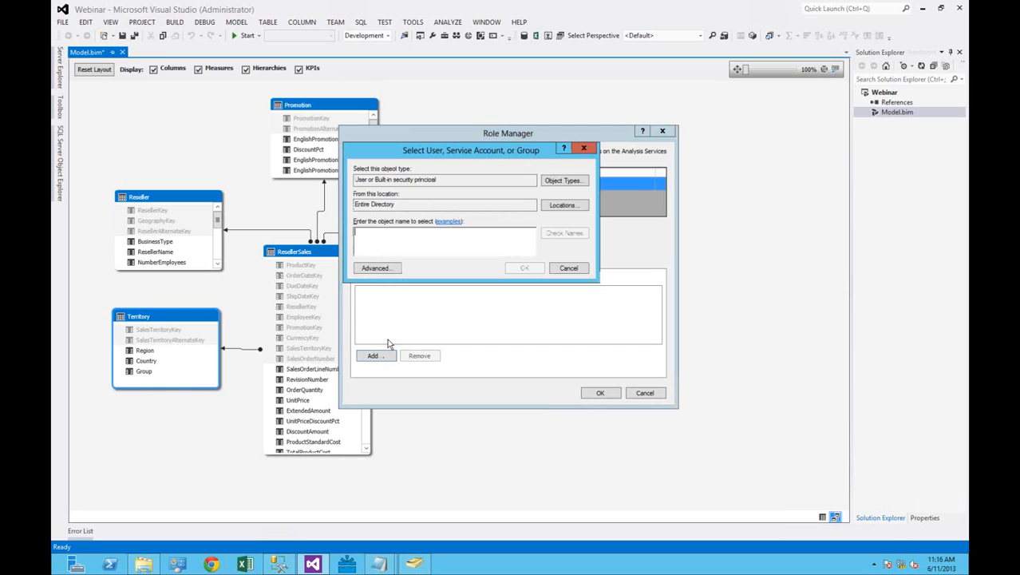